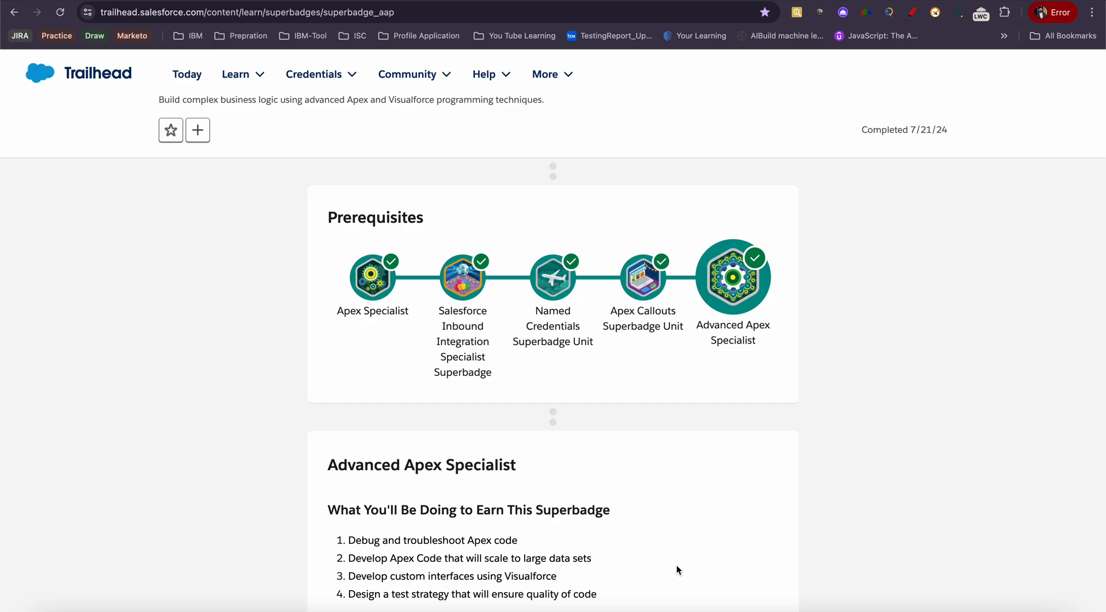
Scroll through the Advanced Apex Specialist superbadge page before leaving it for a new tab
scroll(down, 3)
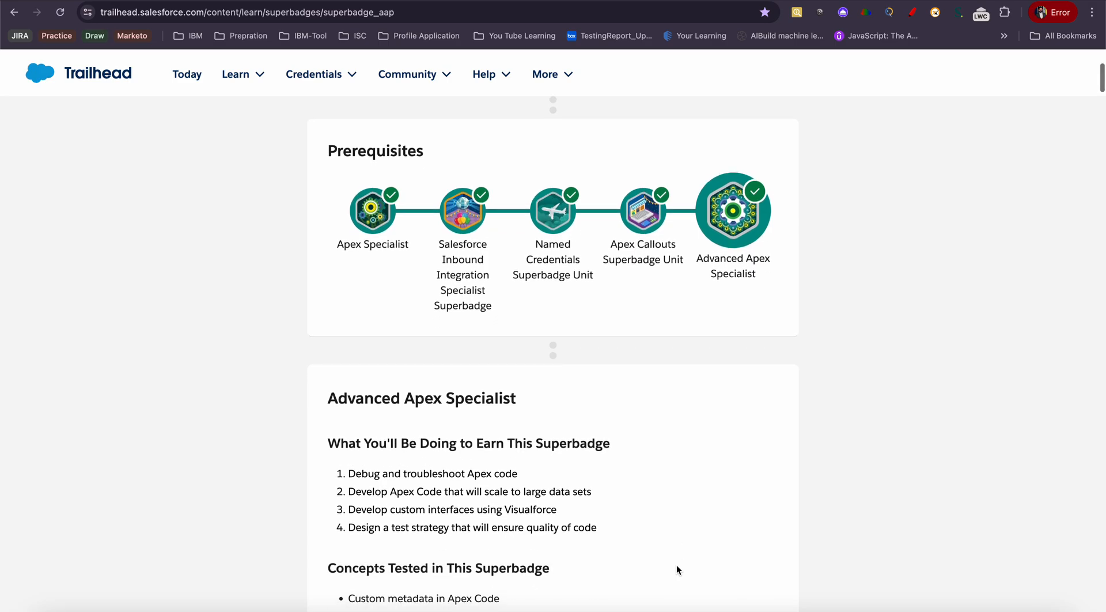
scroll(down, 3)
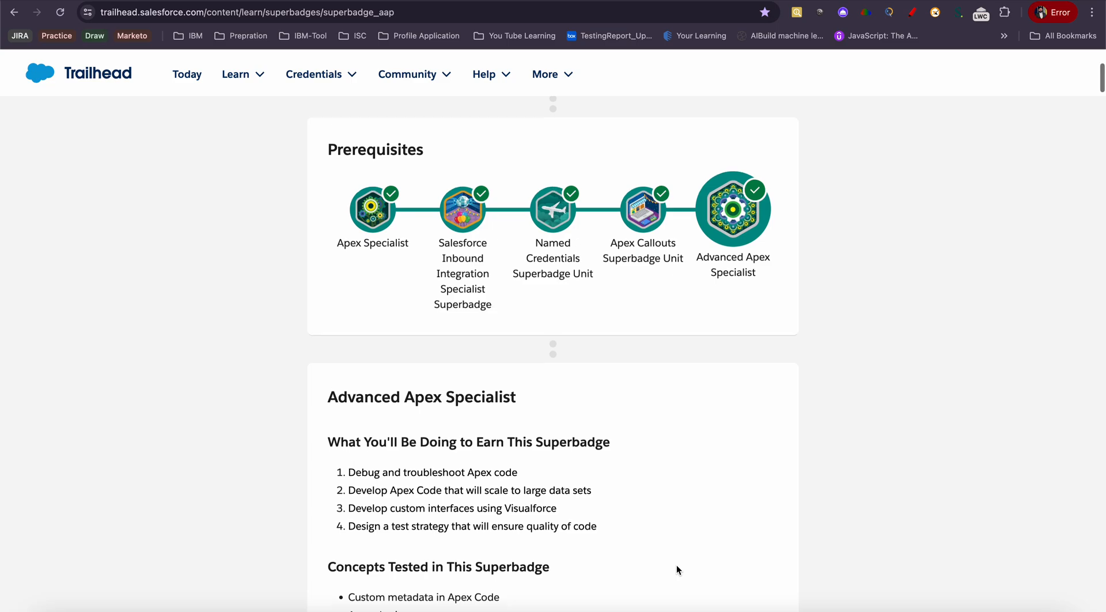
scroll(up, 3)
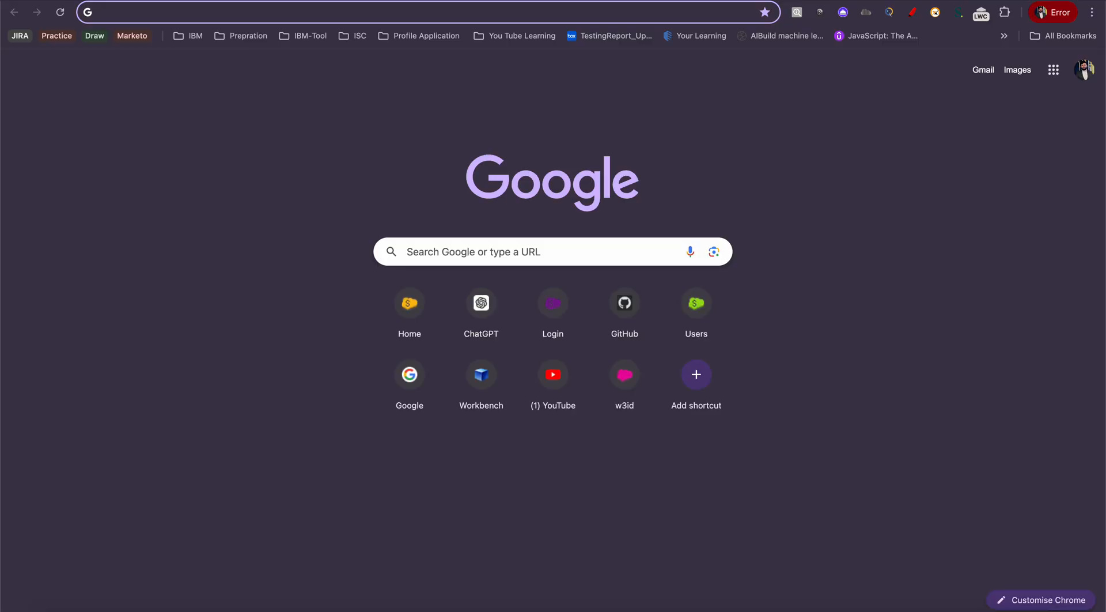
Search Google for the Salesforce Platform Developer 2 certification and open the Trailhead Platform Developer II result
text(salesforce.com)
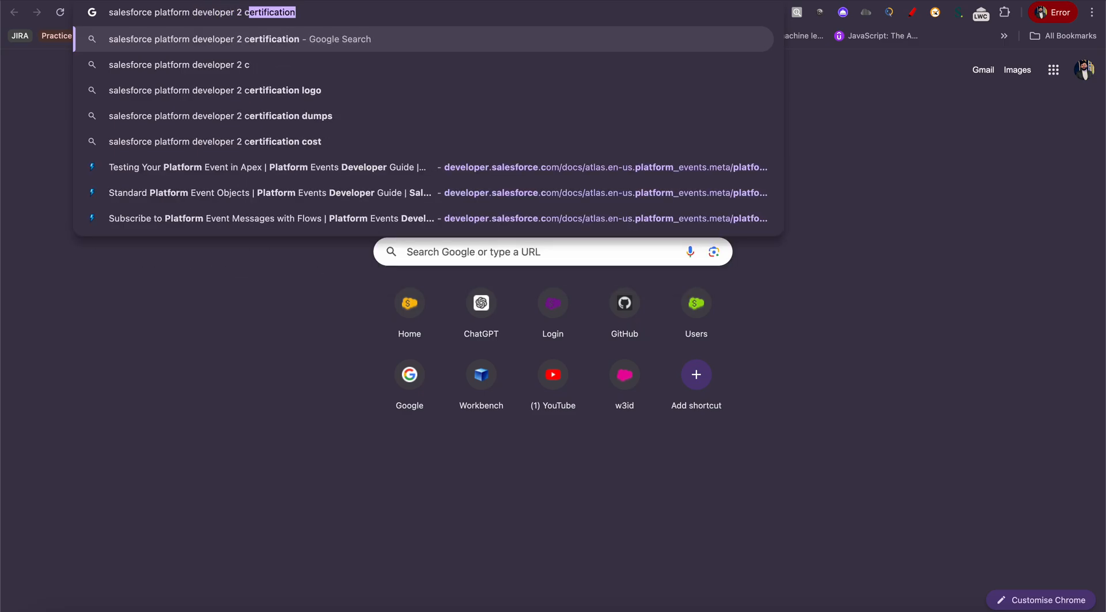
key(Return)
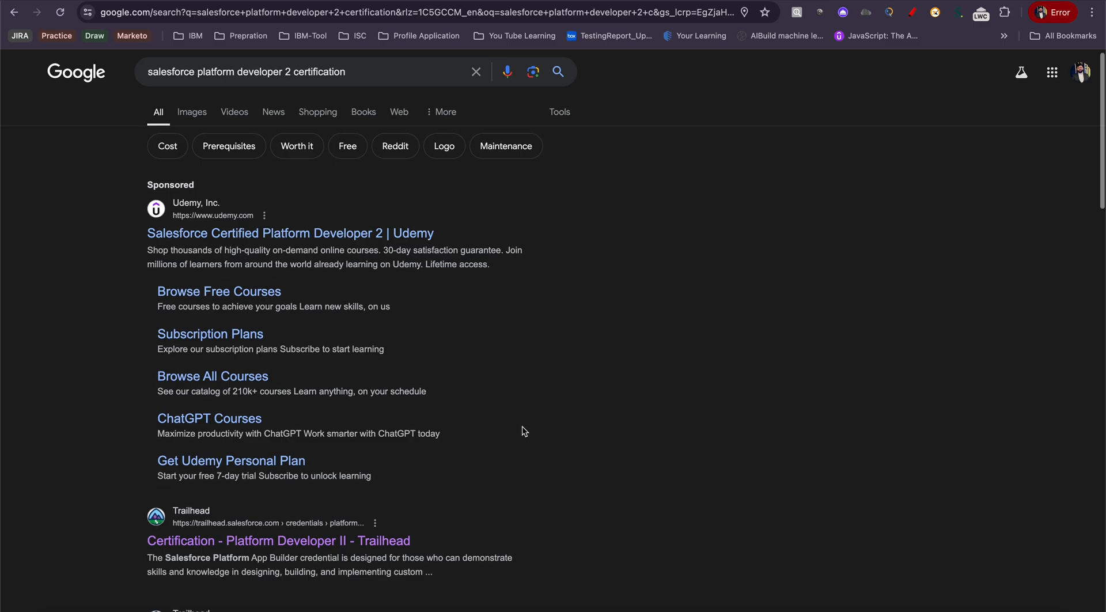
click(277, 540)
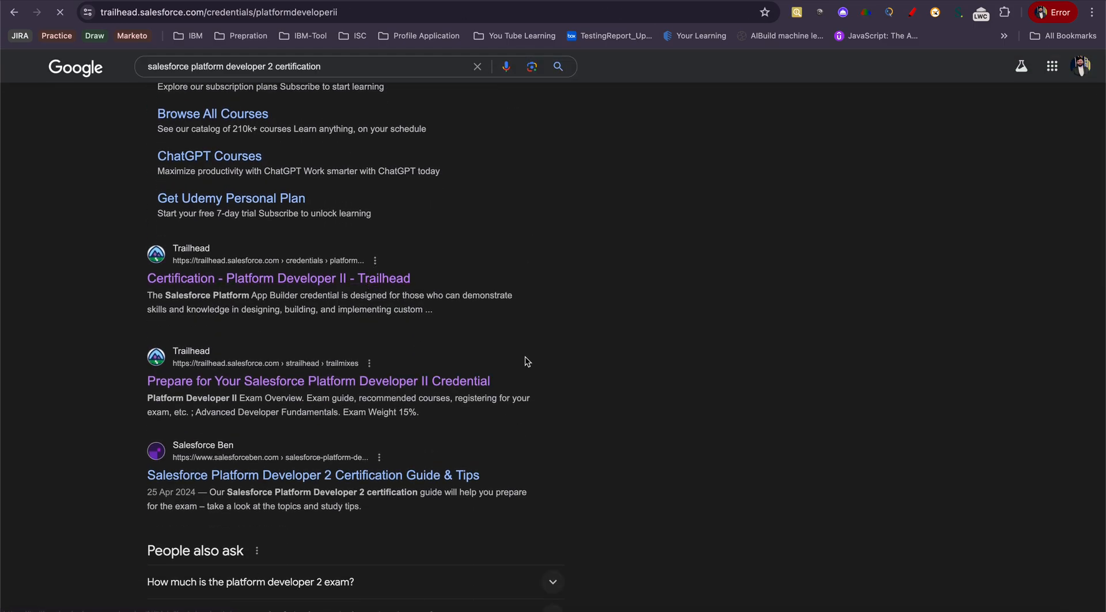
From the Platform Developer II credential page, reach the Advanced Apex Specialist superbadge with five prerequisites completed
click(278, 277)
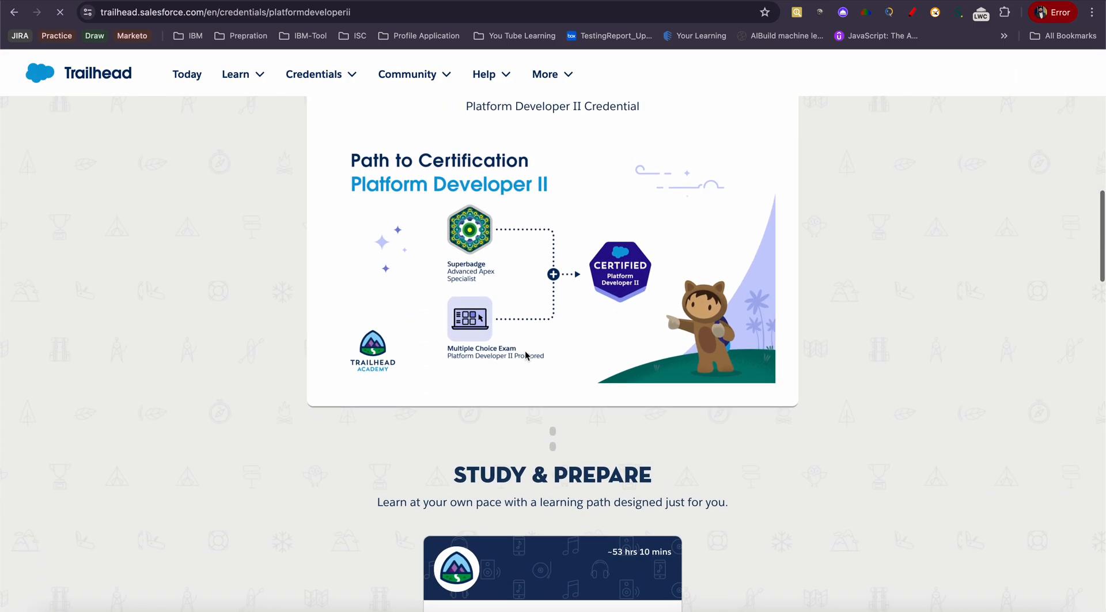
scroll(down, 3)
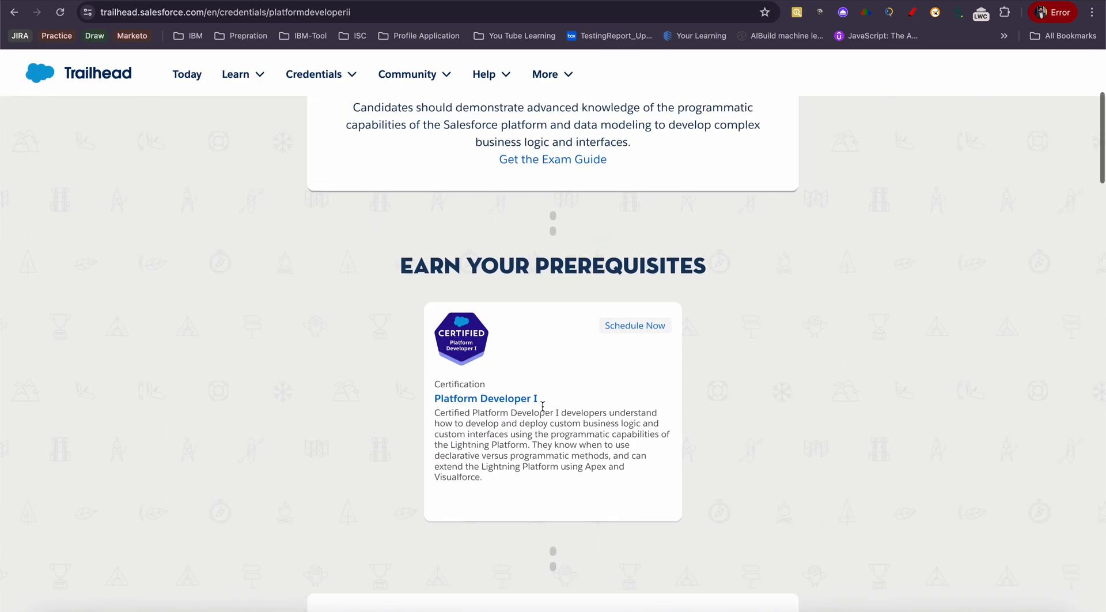
scroll(down, 3)
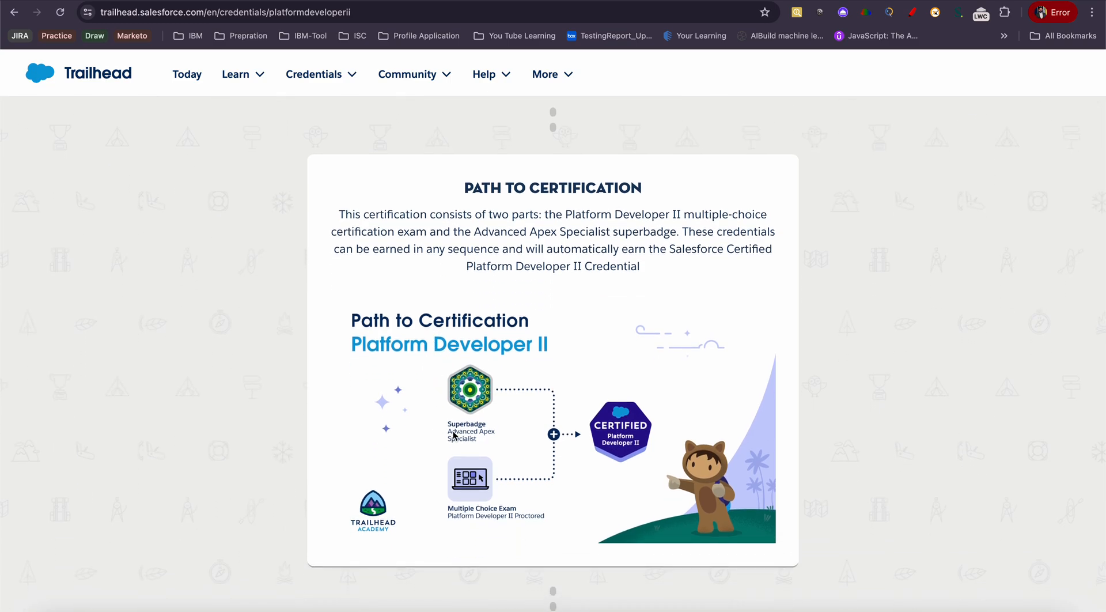
mouse_move(477, 440)
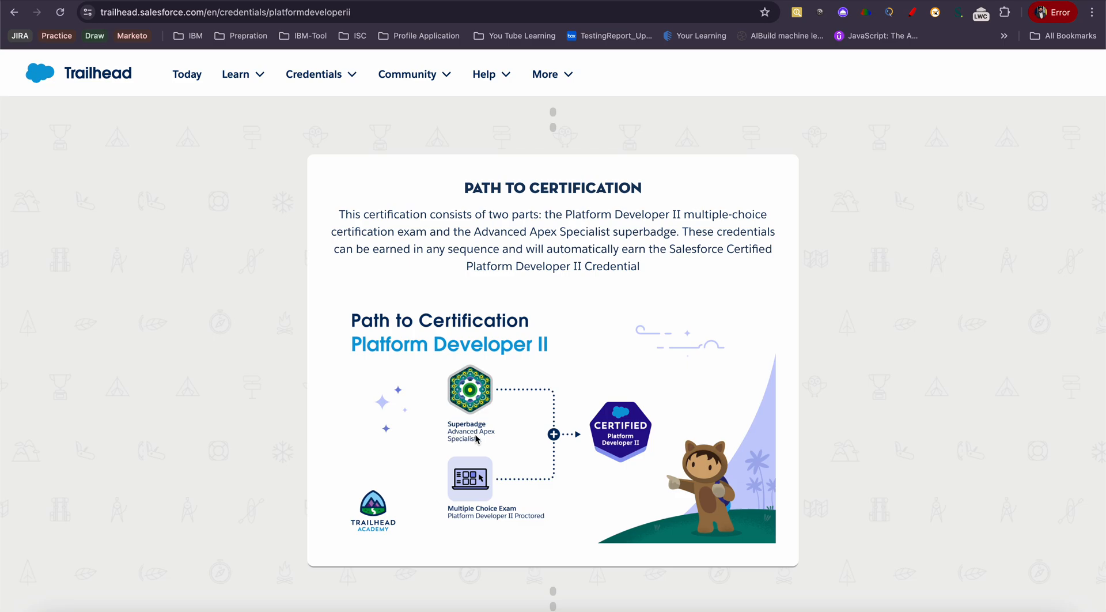
mouse_move(473, 445)
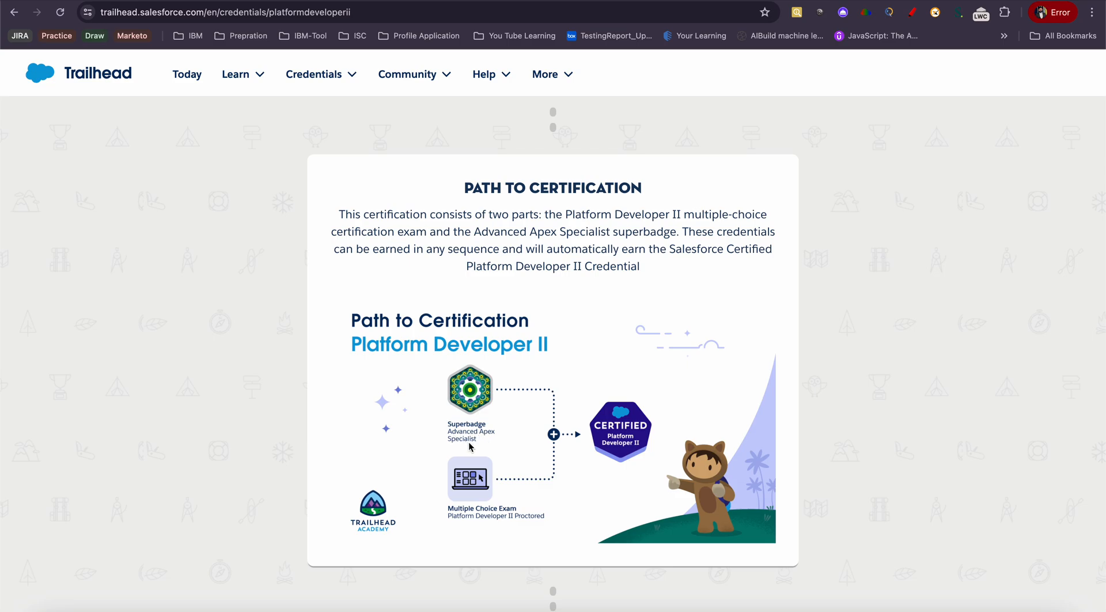
mouse_move(616, 423)
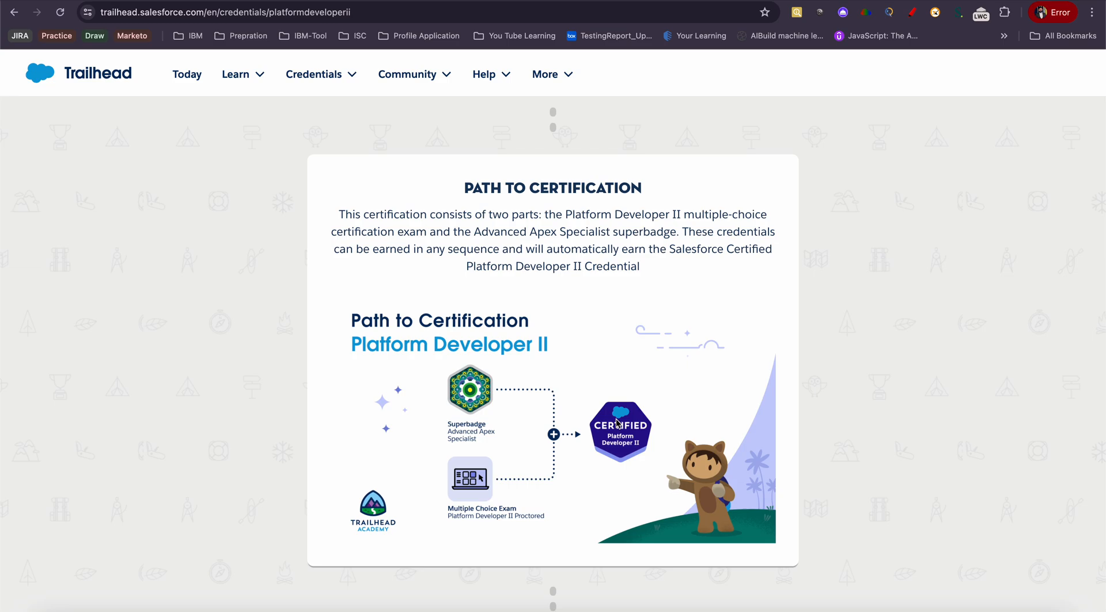
mouse_move(491, 456)
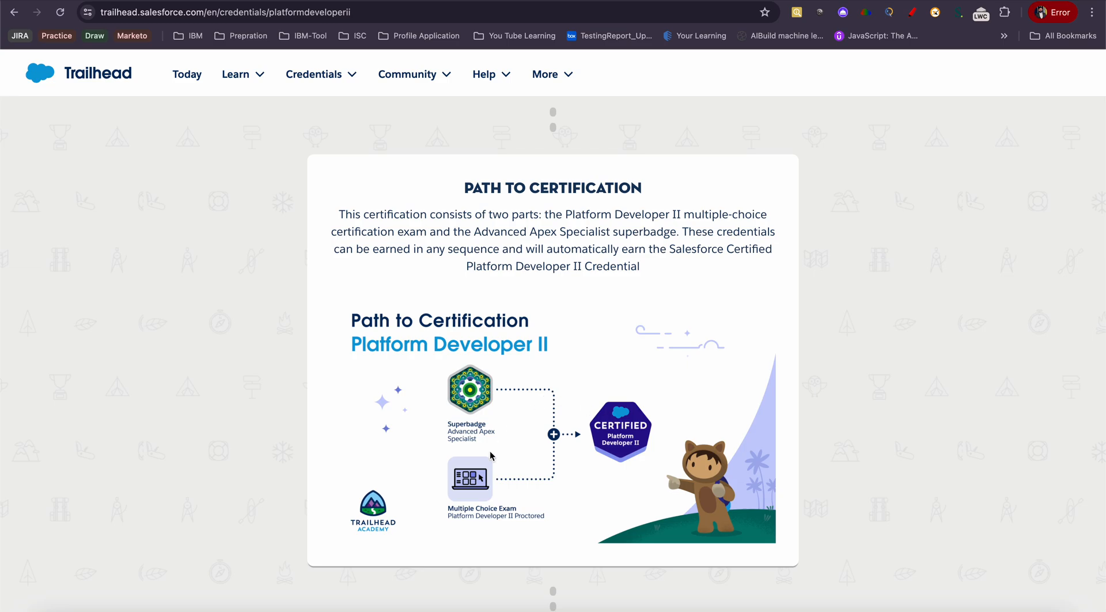
mouse_move(513, 512)
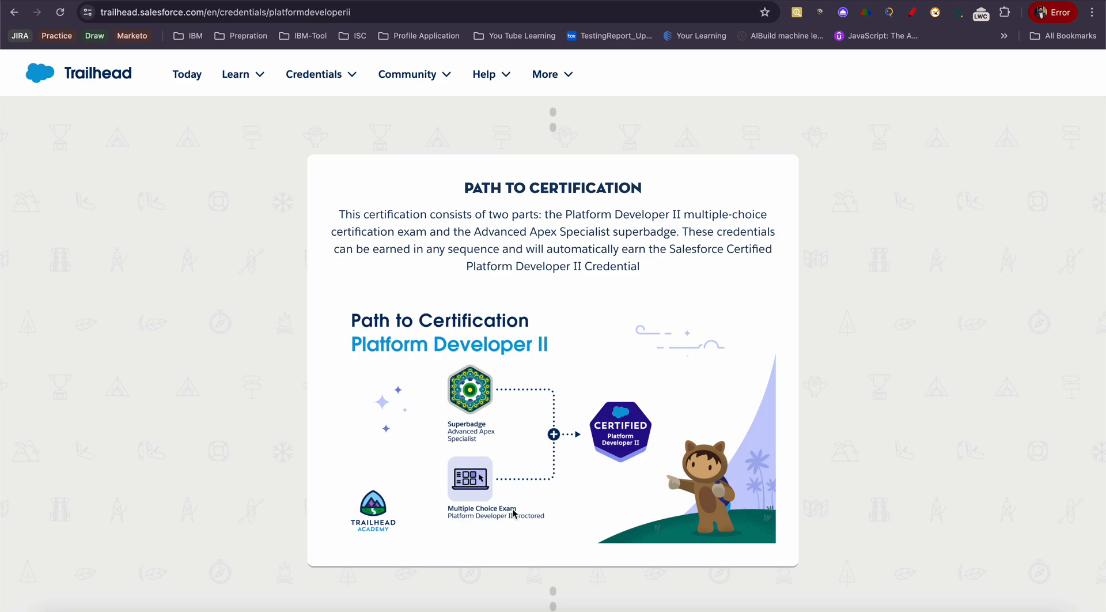
mouse_move(514, 512)
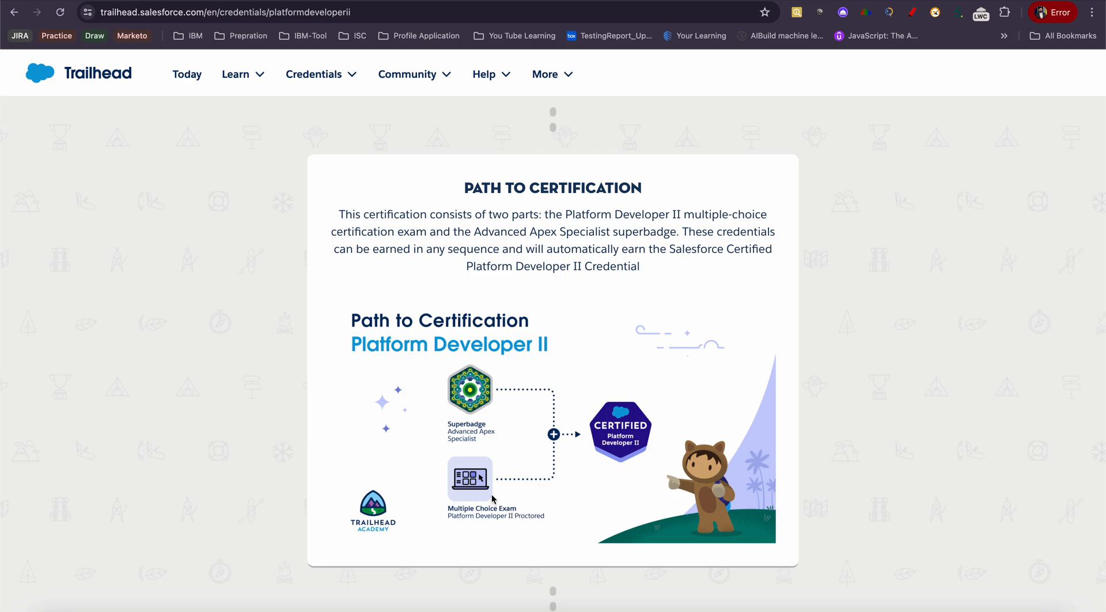
mouse_move(479, 482)
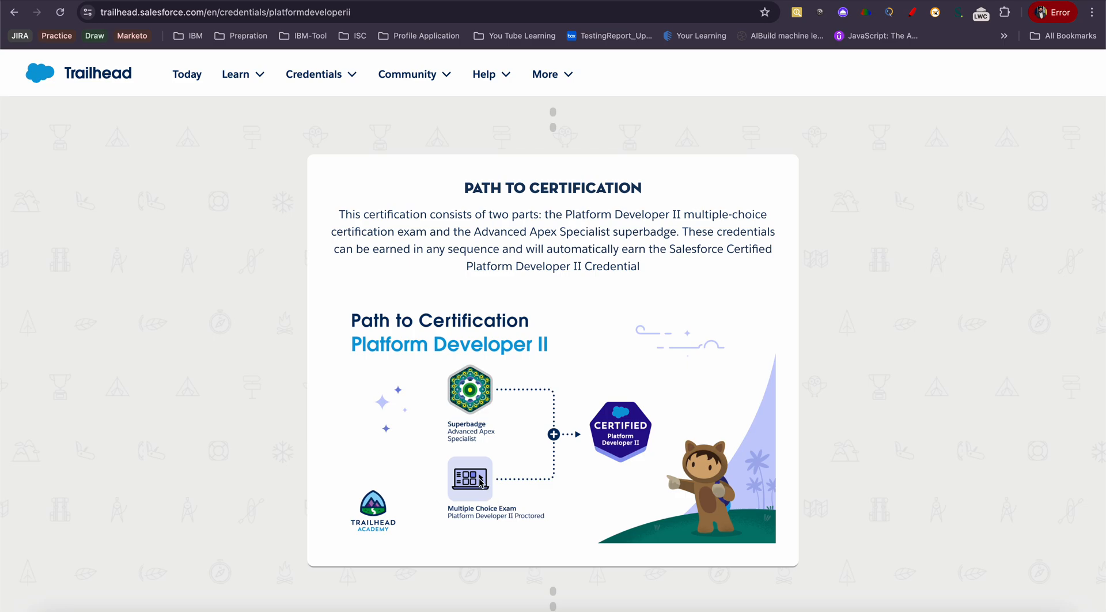
mouse_move(479, 385)
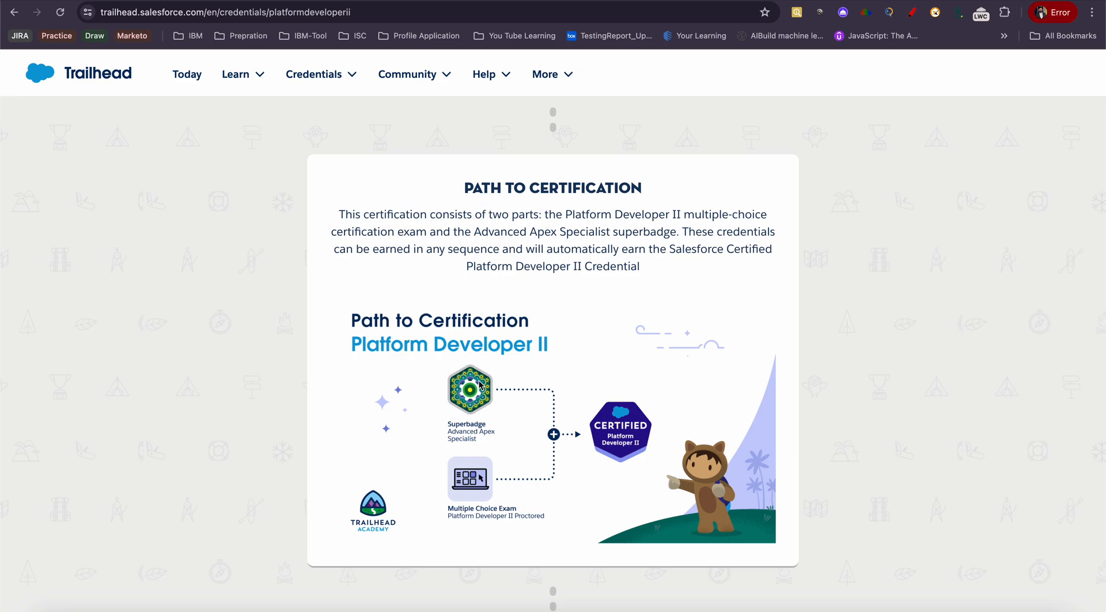
mouse_move(602, 452)
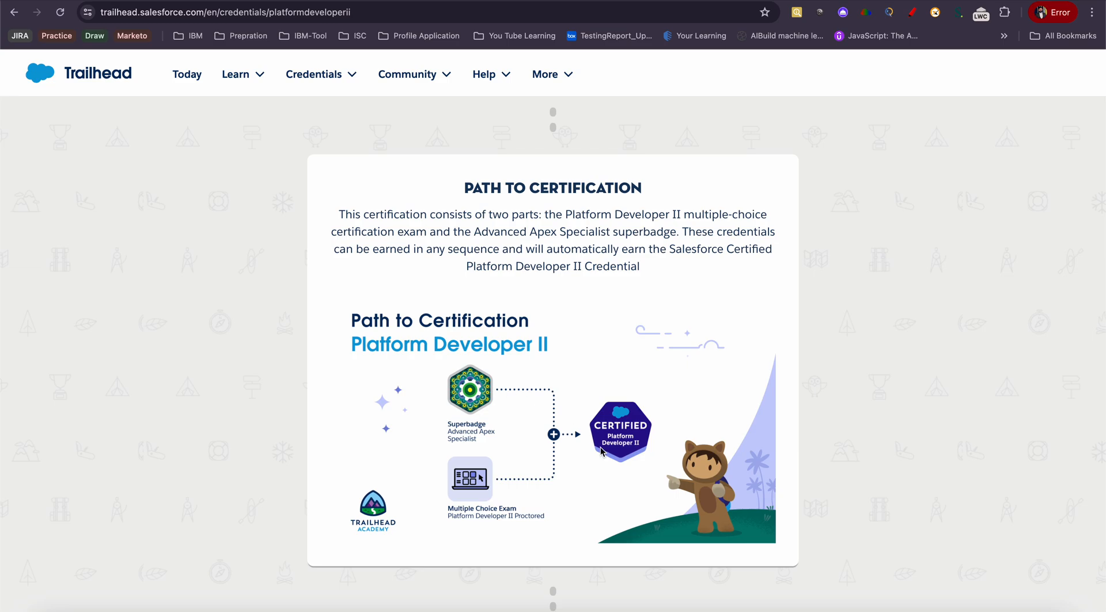
mouse_move(608, 414)
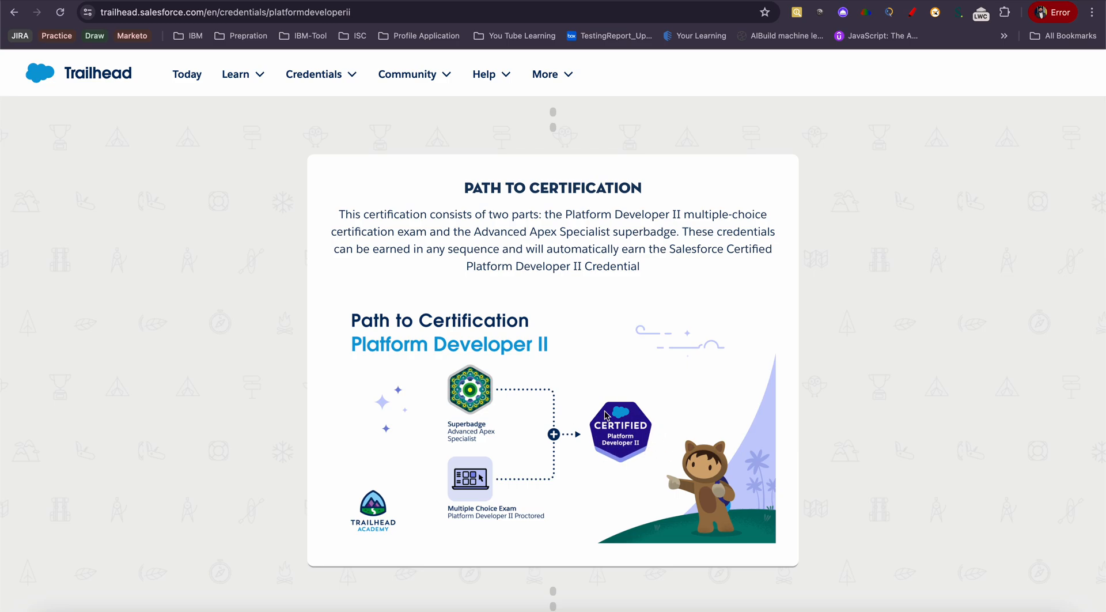
mouse_move(627, 441)
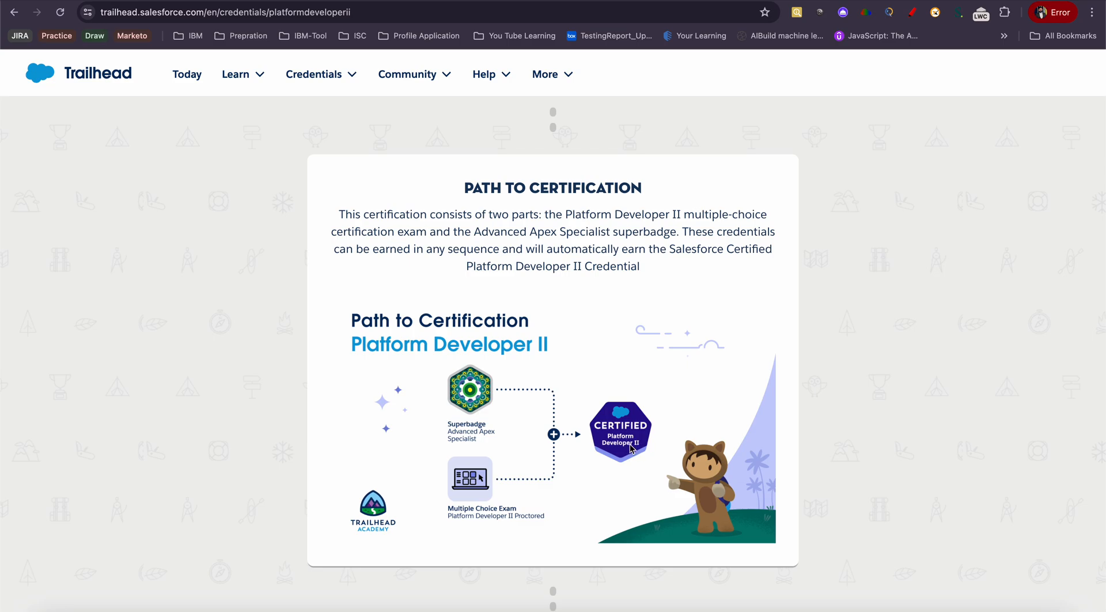
mouse_move(442, 487)
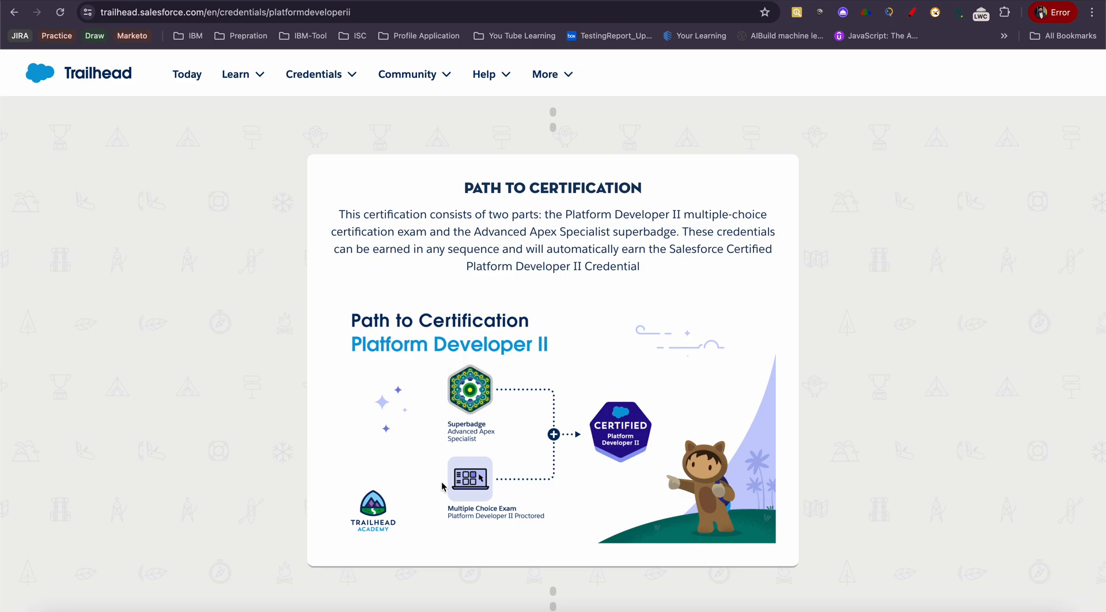
mouse_move(462, 456)
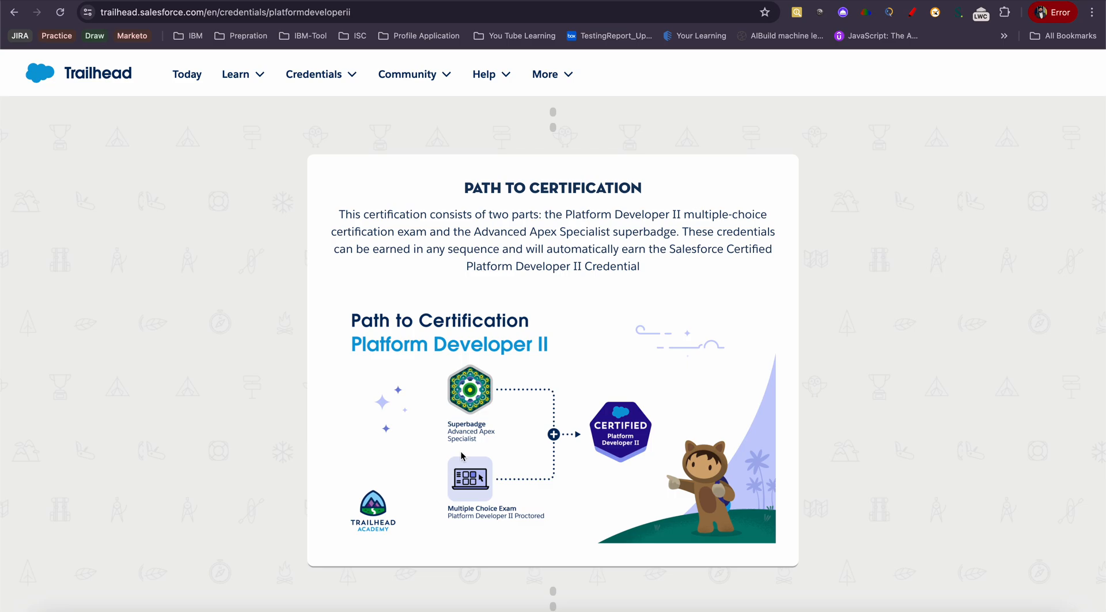
mouse_move(605, 442)
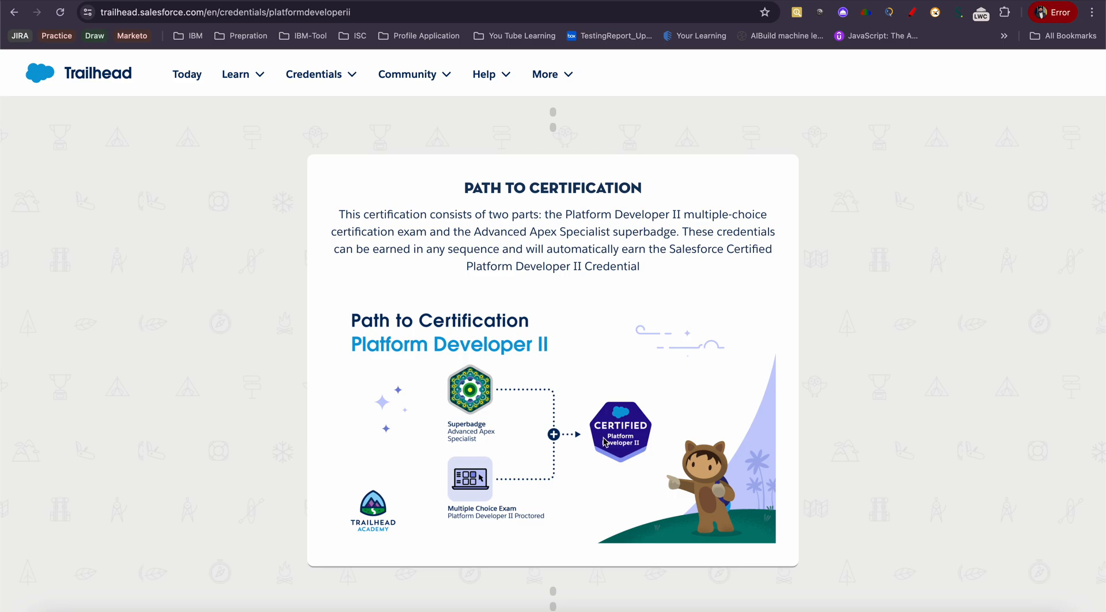
mouse_move(555, 442)
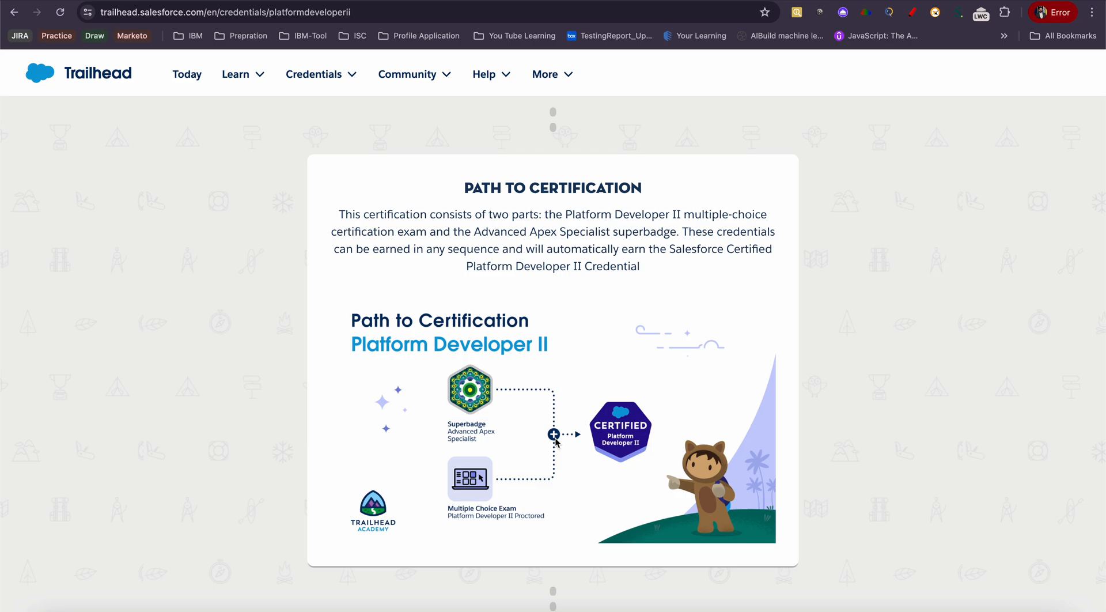
scroll(down, 3)
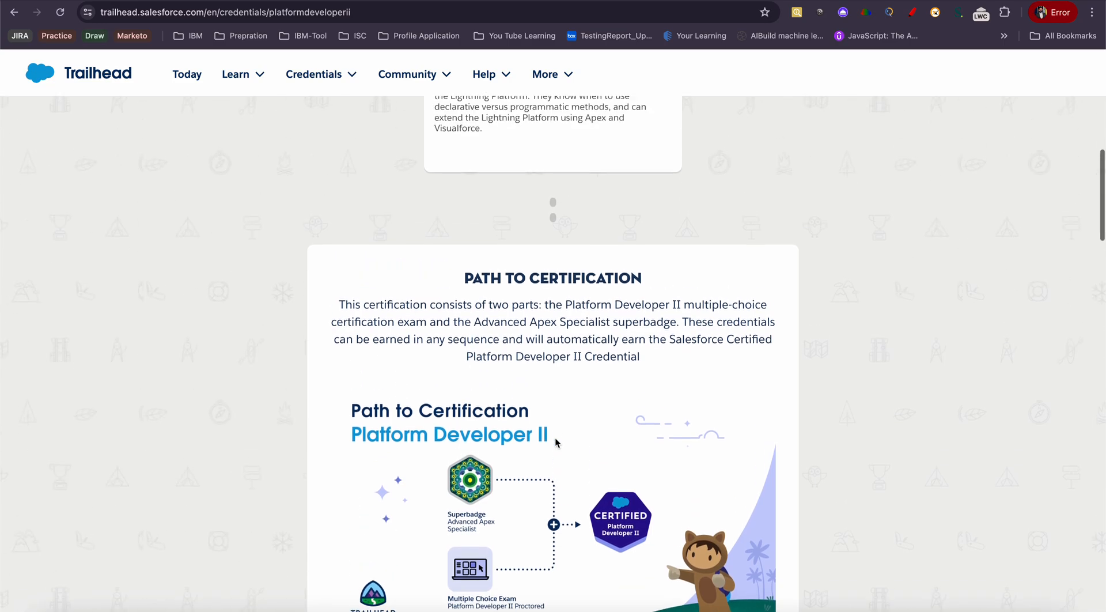
scroll(up, 3)
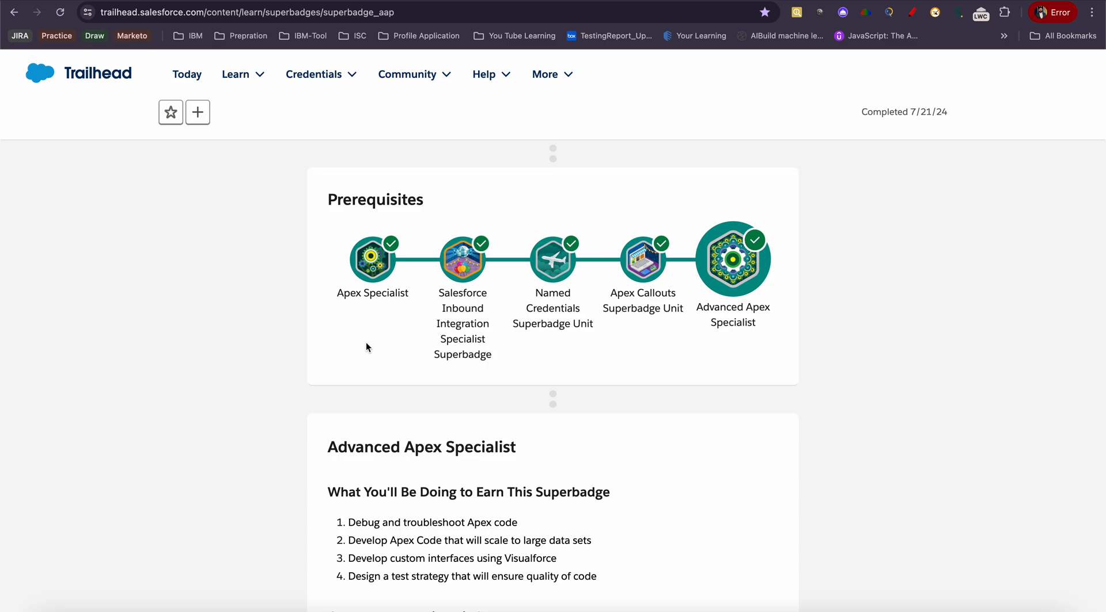
Scroll the Inbound Integration Specialist superbadge page down to its four completed prerequisites
scroll(down, 3)
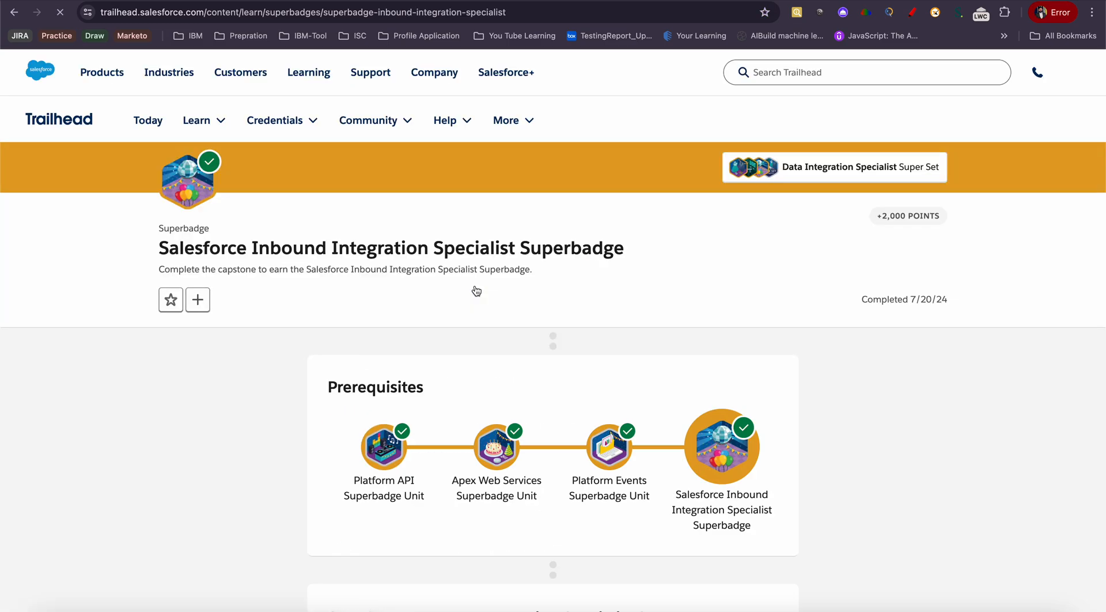
scroll(down, 3)
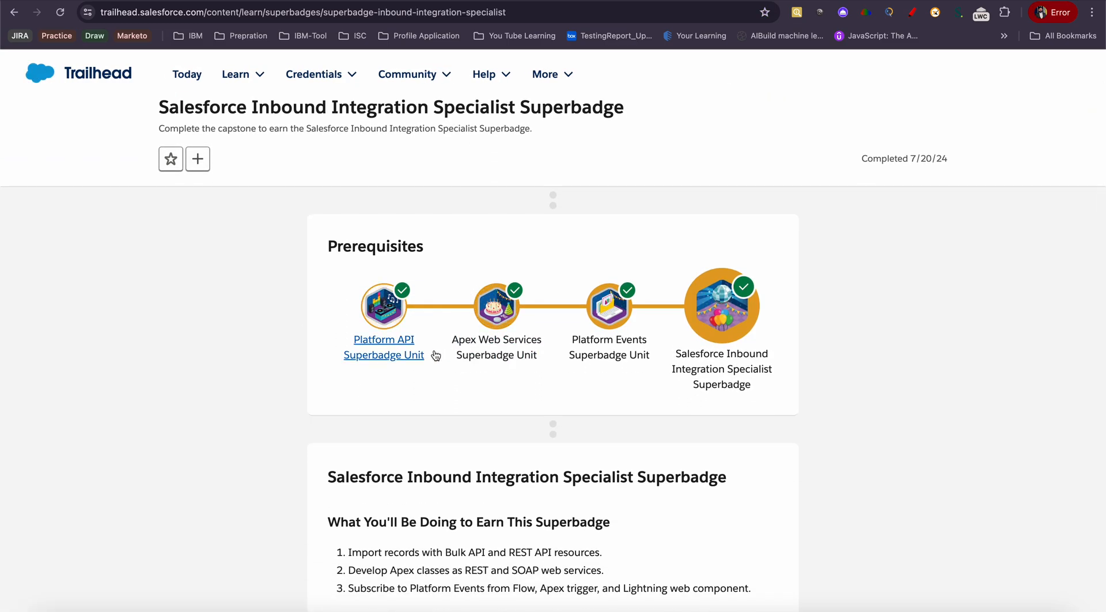
scroll(down, 3)
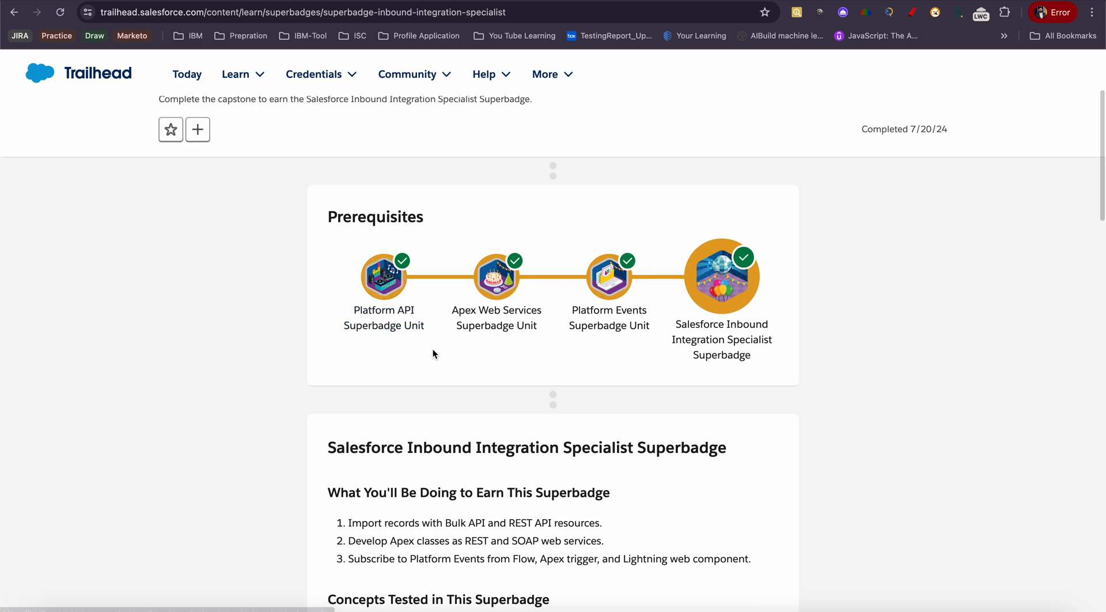
mouse_move(854, 3)
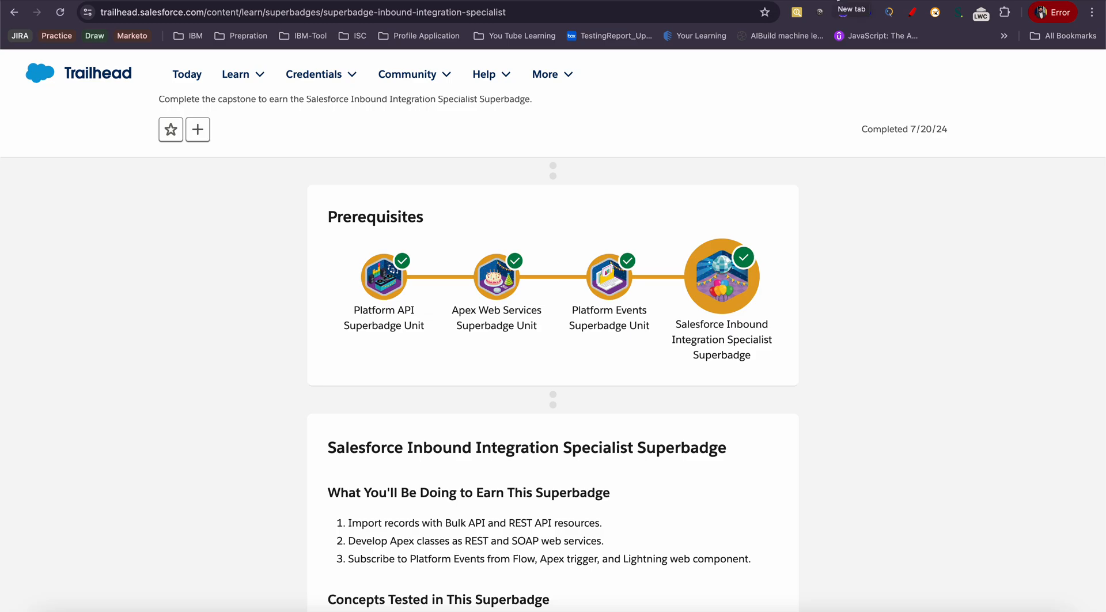
mouse_move(408, 375)
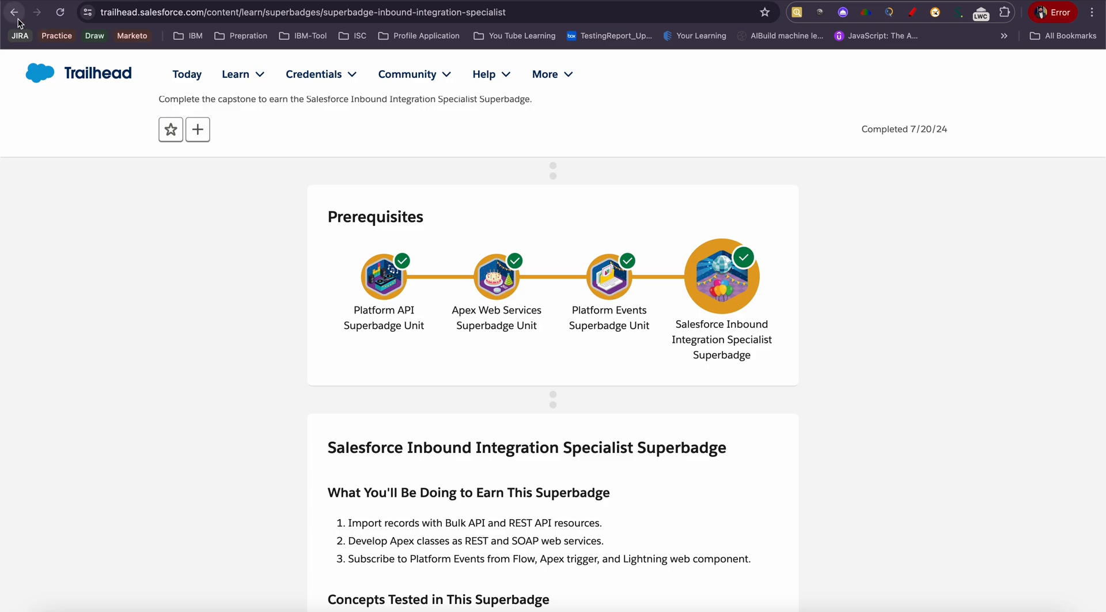
mouse_move(767, 96)
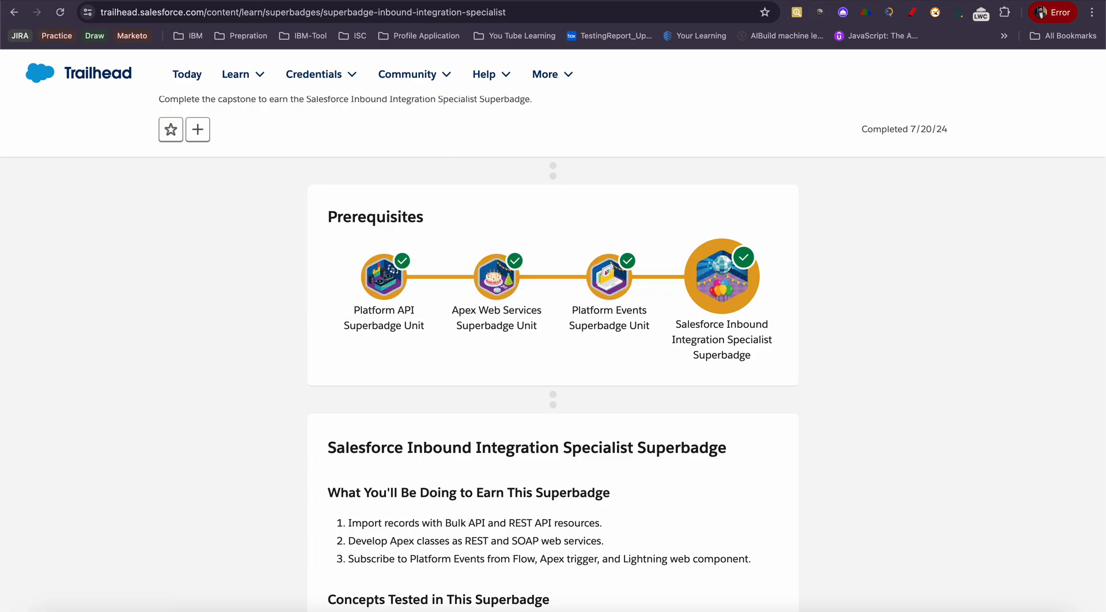
mouse_move(849, 3)
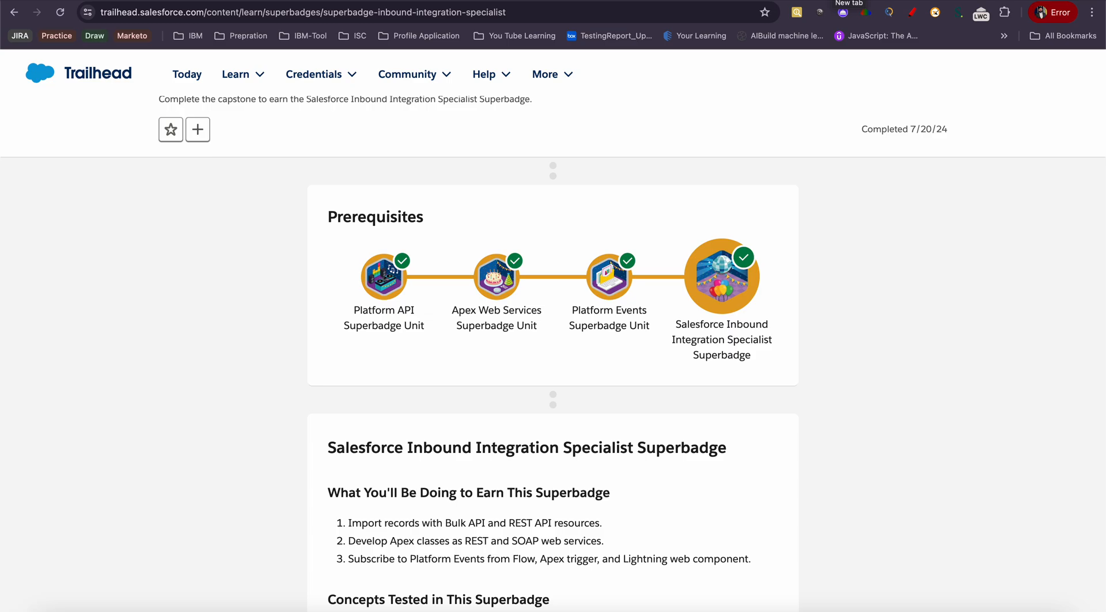
On github.ibm.com, view the Apex Callouts solution repo and the owner's full repository list
text(github.ibm.com)
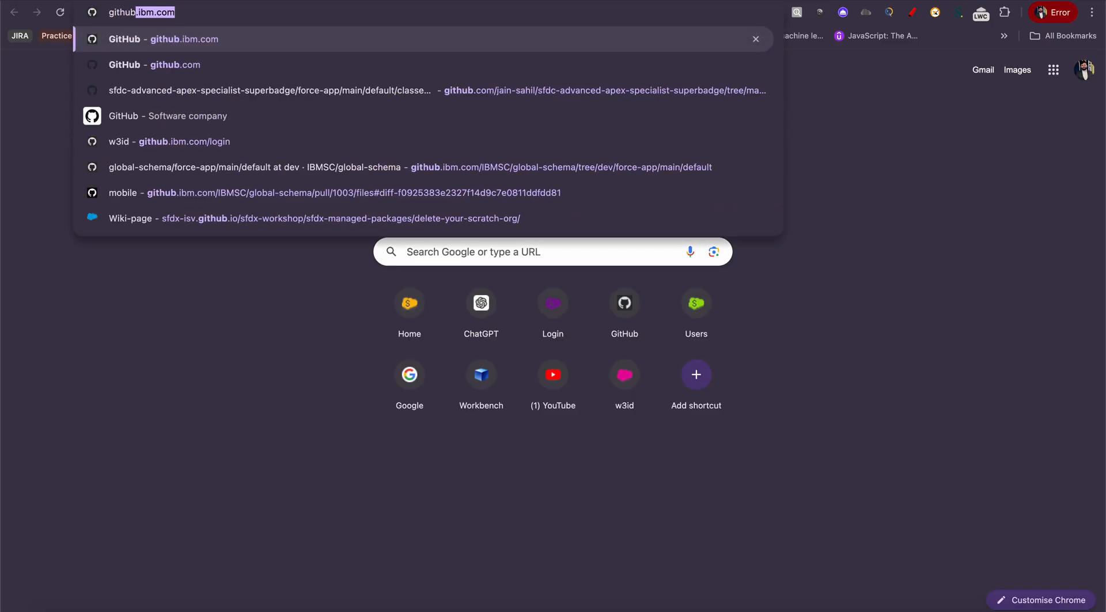
click(166, 64)
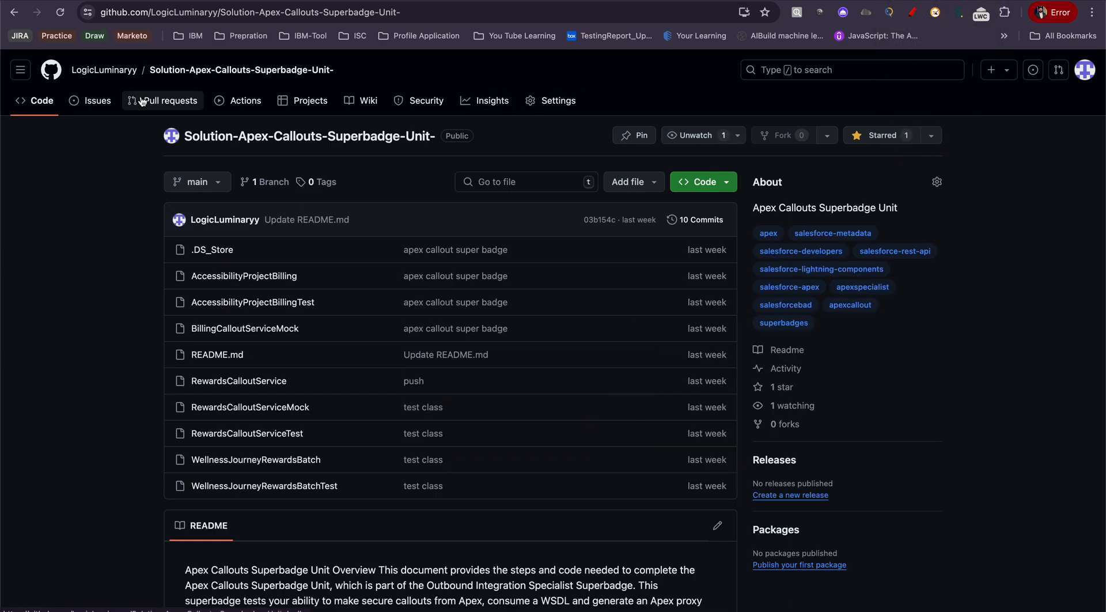
click(103, 69)
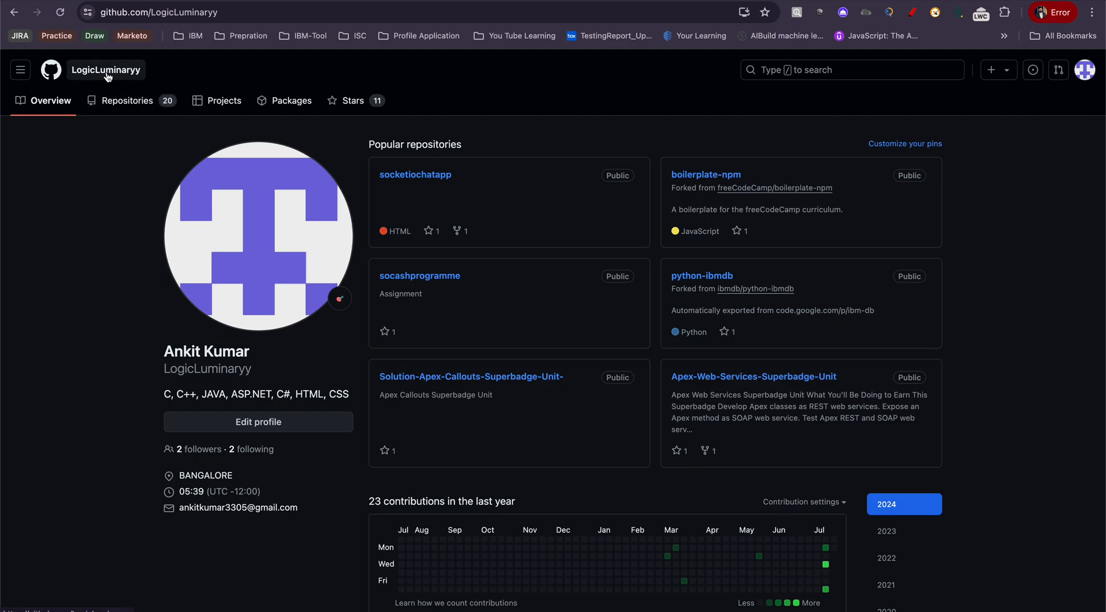
click(128, 100)
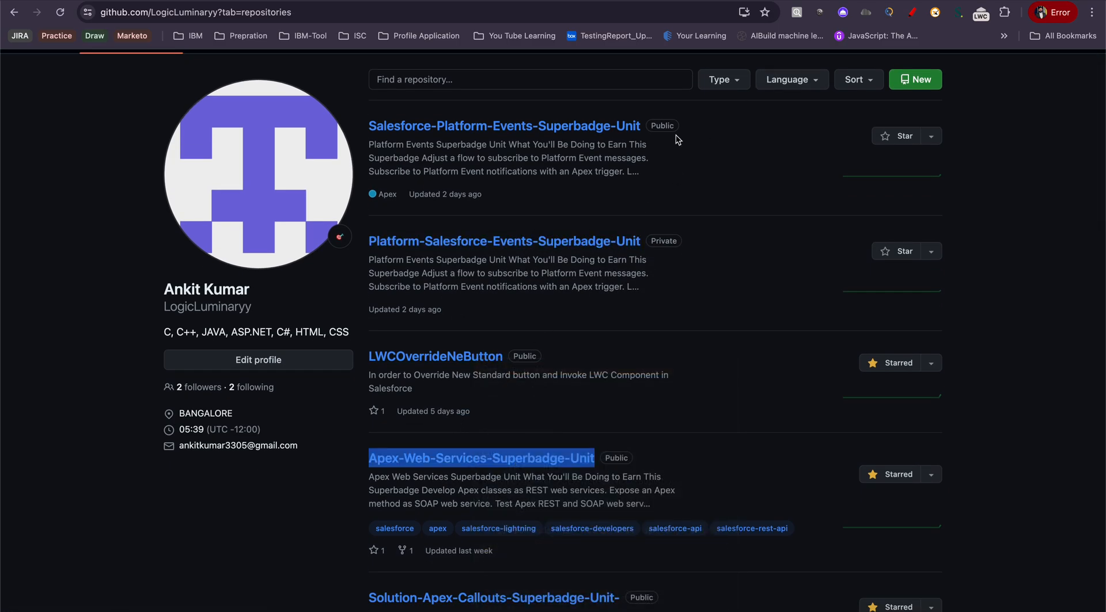
scroll(up, 3)
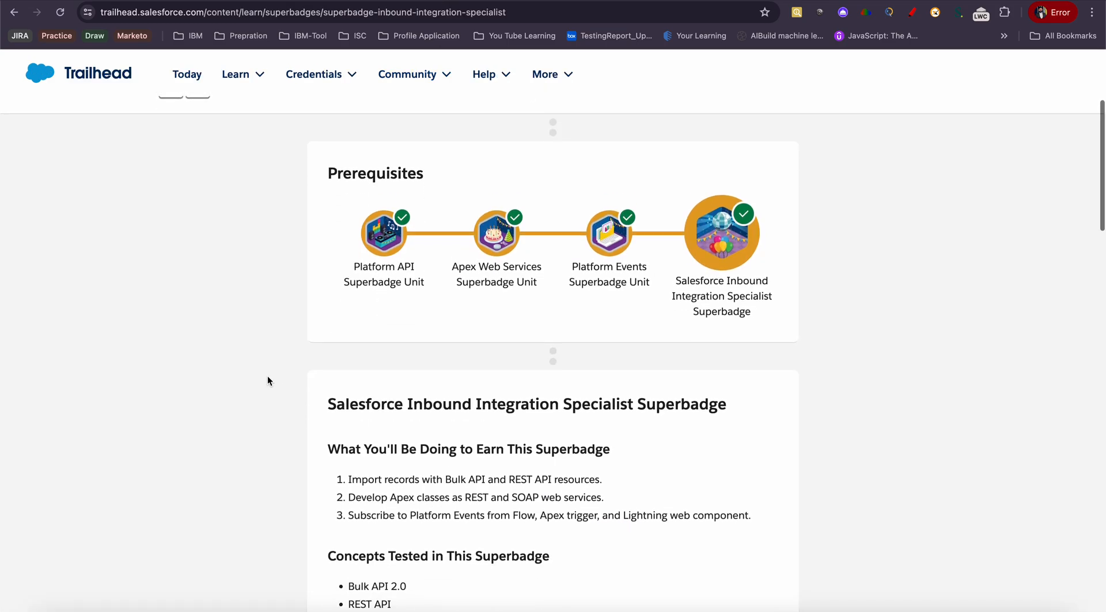
Scroll through the Advanced Apex Specialist notes and prework before marking the superbadge as a favourite
scroll(up, 3)
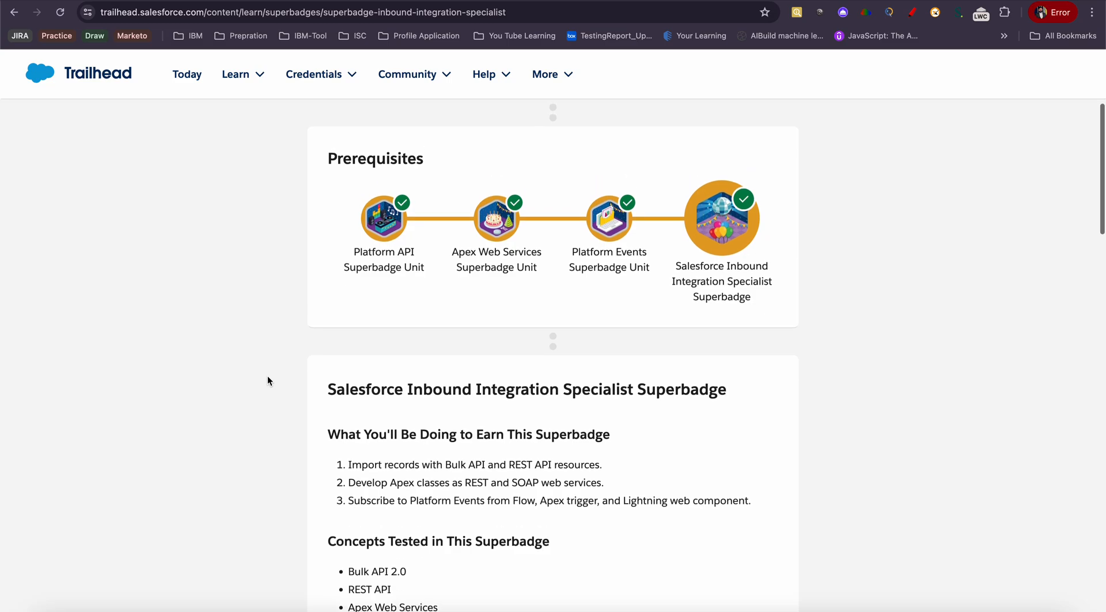
scroll(up, 3)
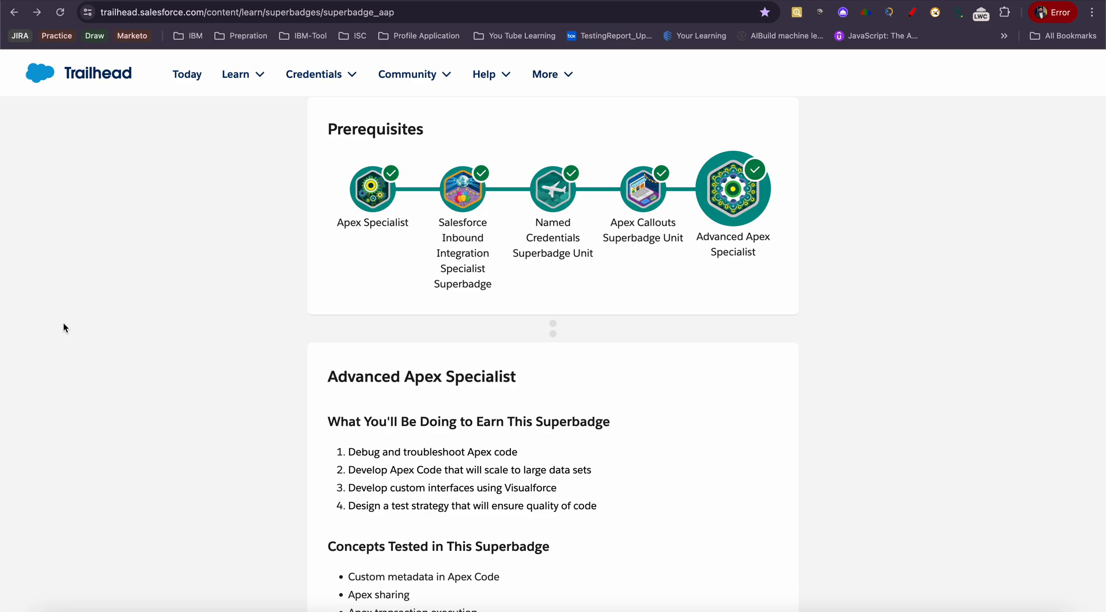
scroll(down, 3)
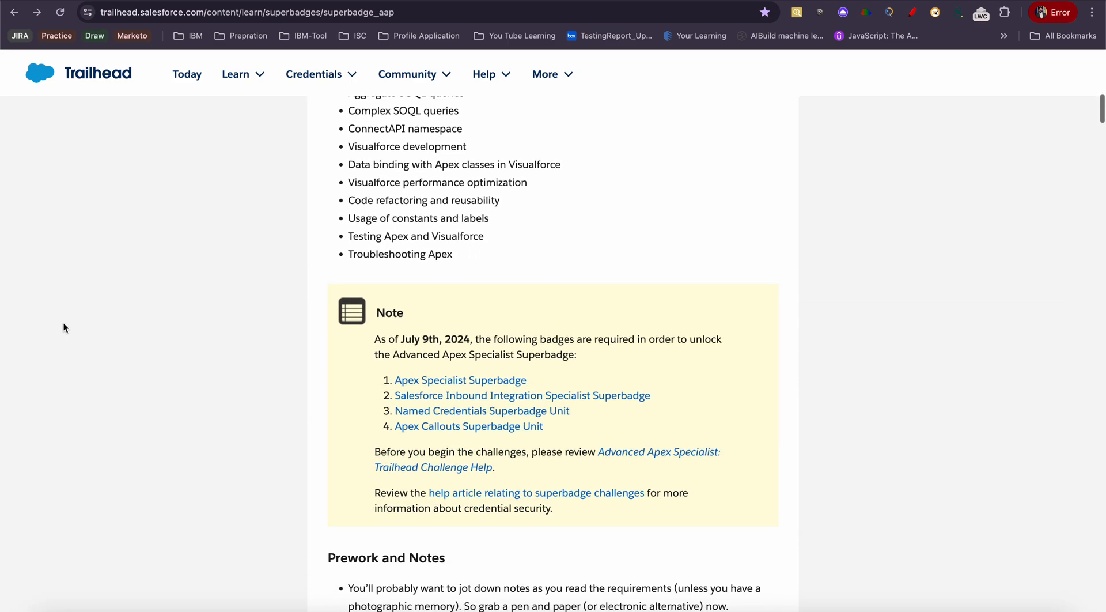
scroll(down, 3)
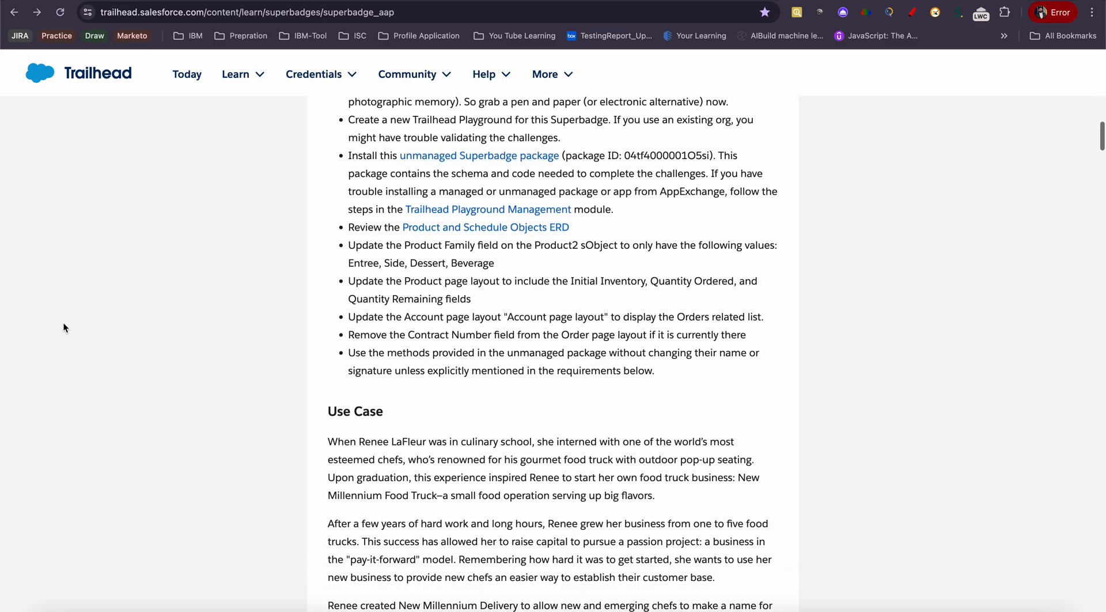
scroll(down, 3)
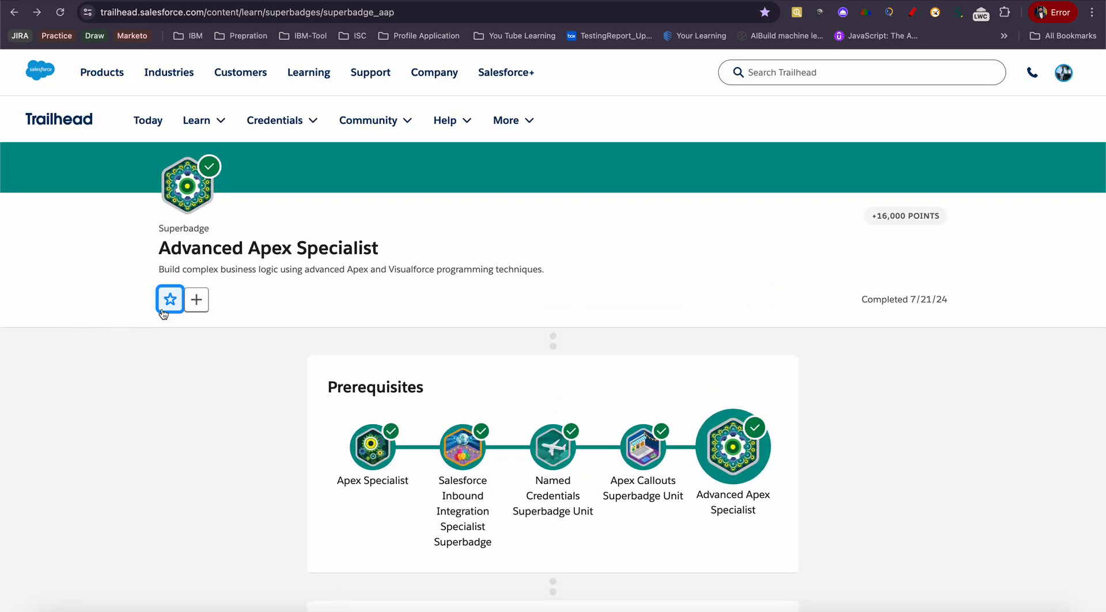
scroll(down, 3)
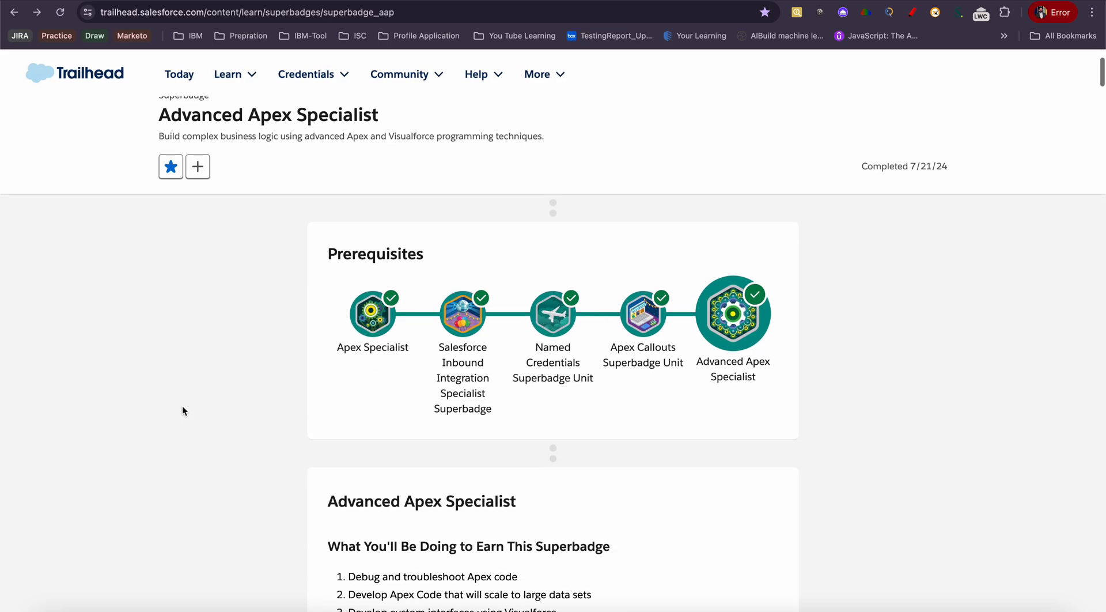
mouse_move(664, 378)
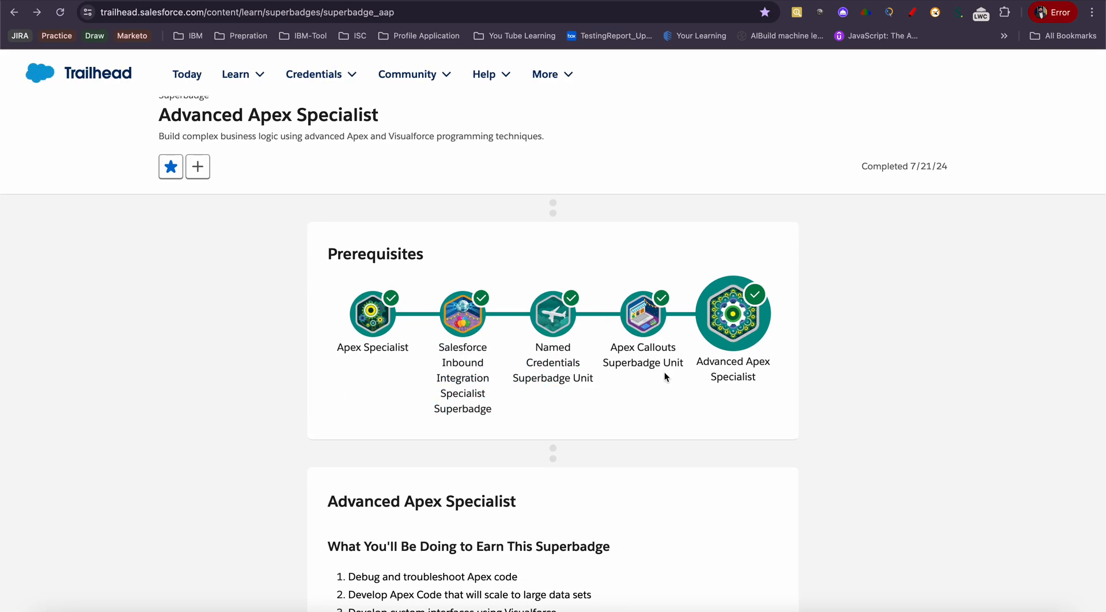